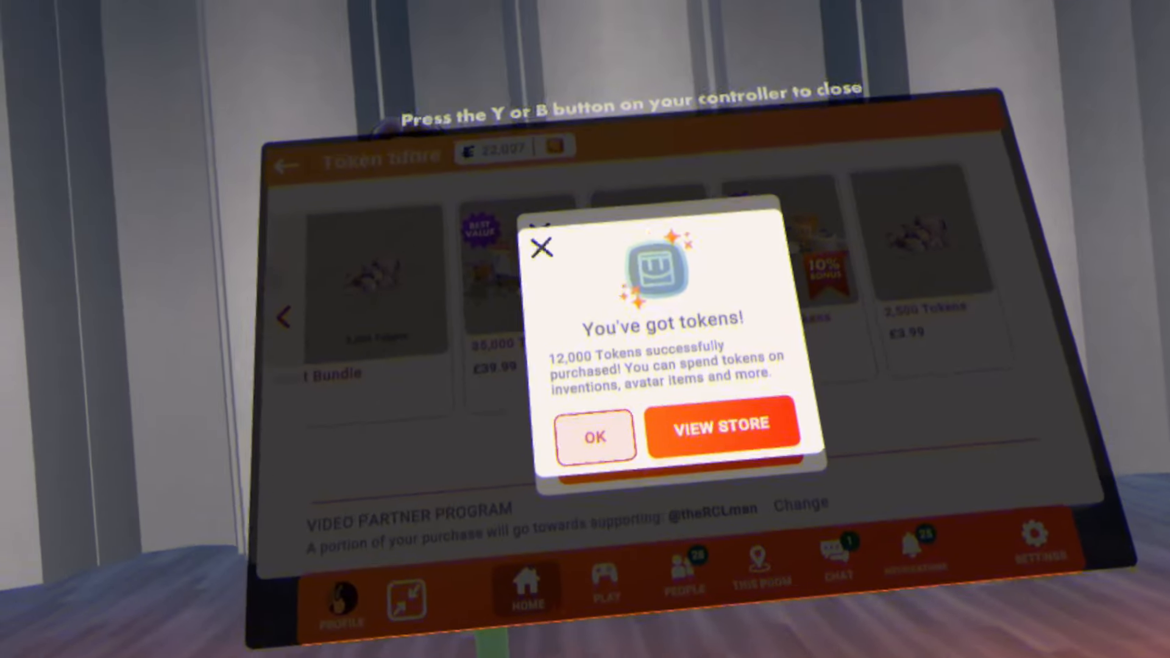
Confirm the 12,000-token purchase and buy the mystery box super for ₮250
left_click(595, 436)
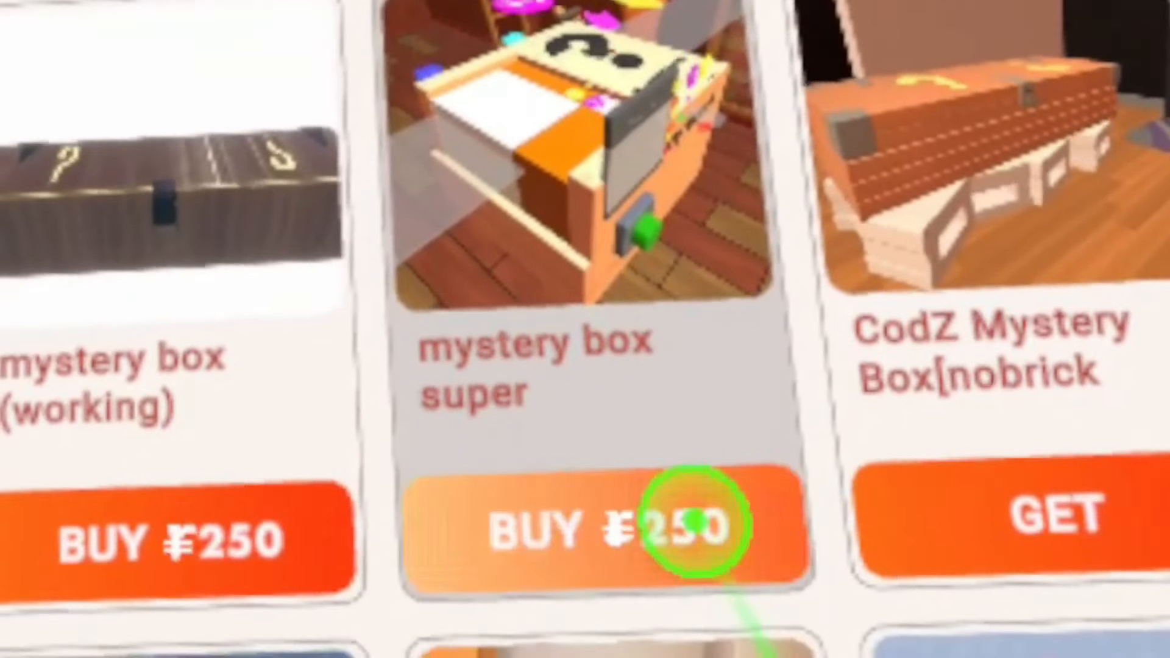
left_click(680, 529)
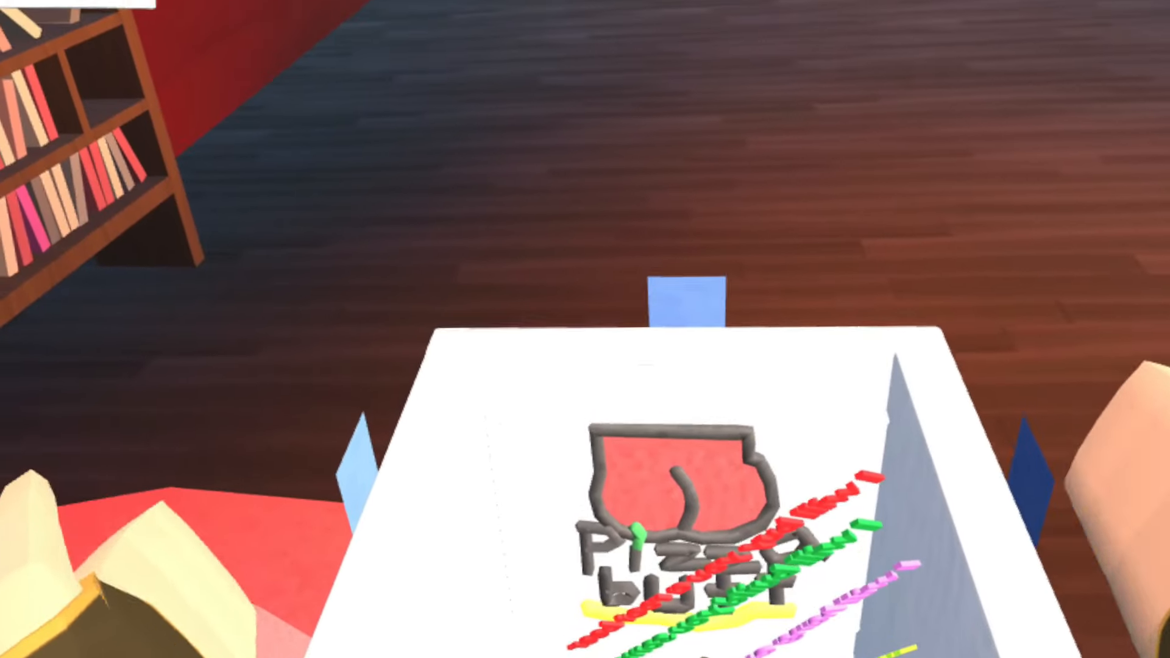
mouse_move(585, 330)
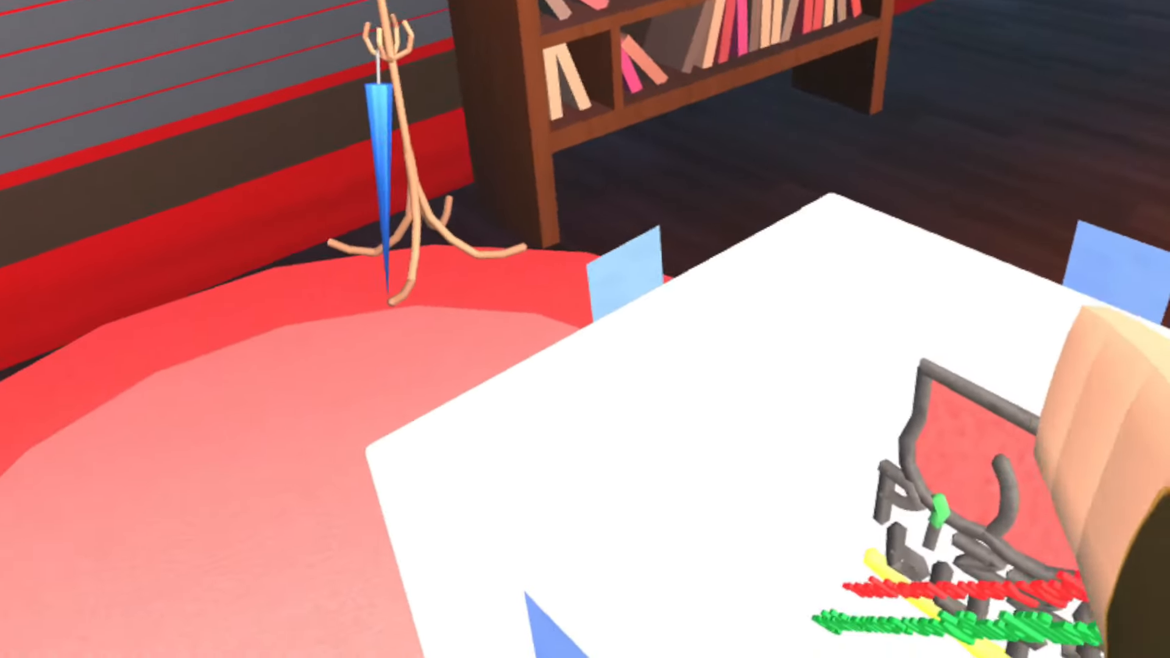